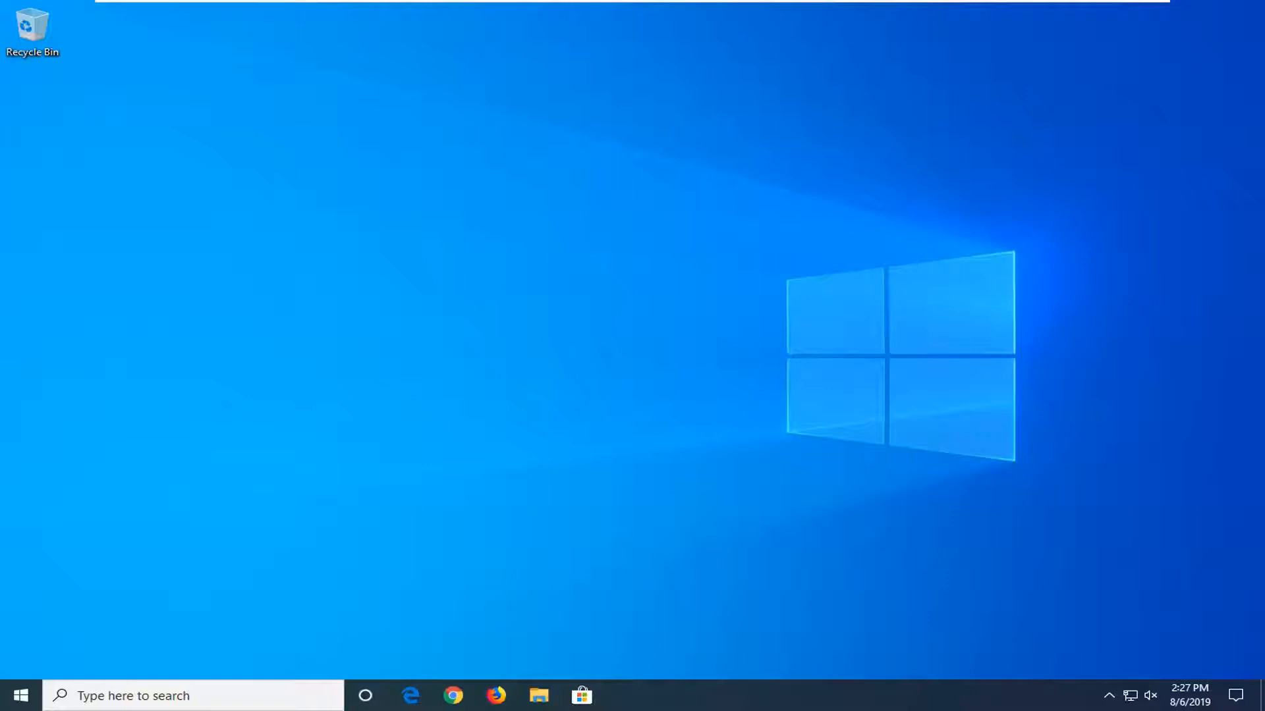
Search the Start menu for "settings" so the Settings app is the best match.
click(19, 696)
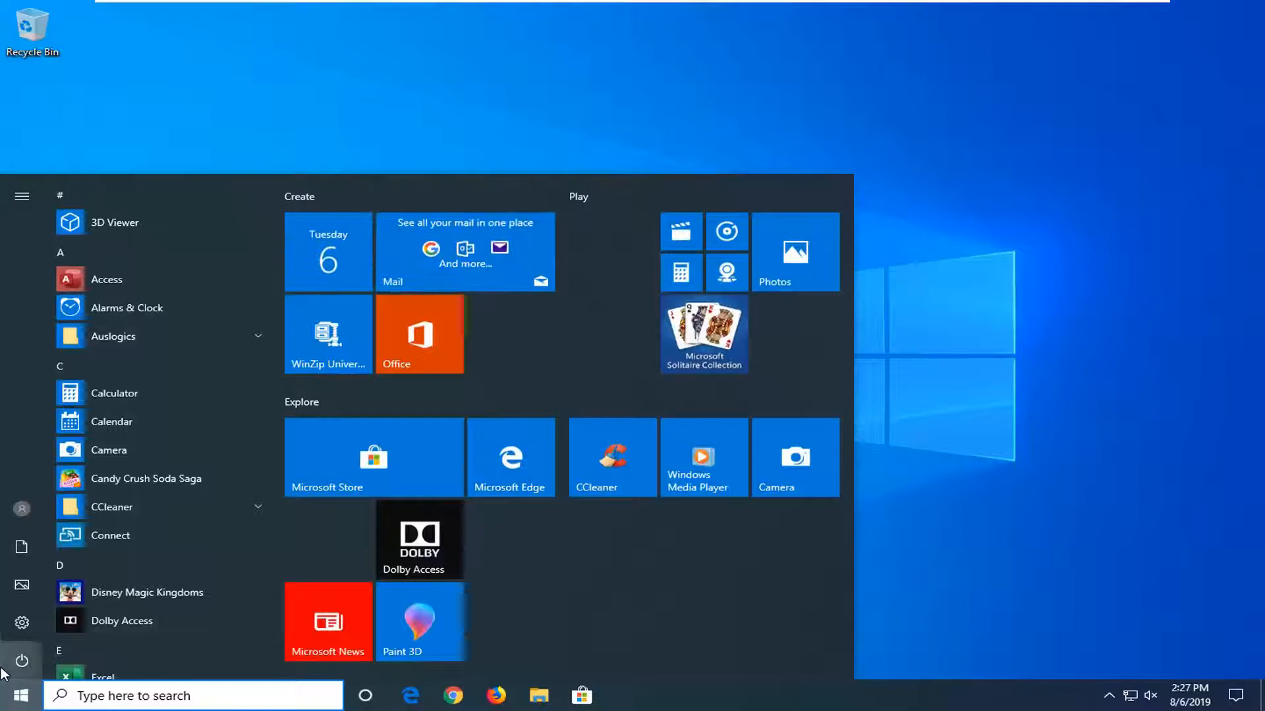
text(settings)
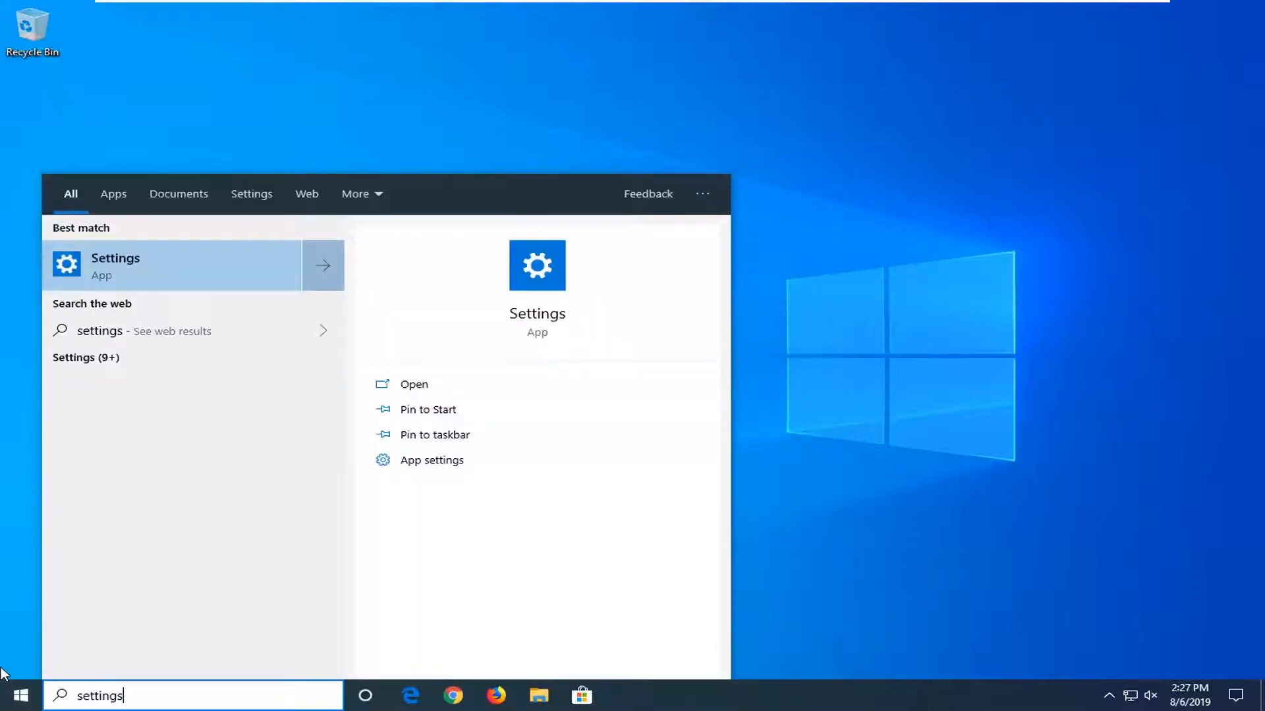
mouse_move(131, 274)
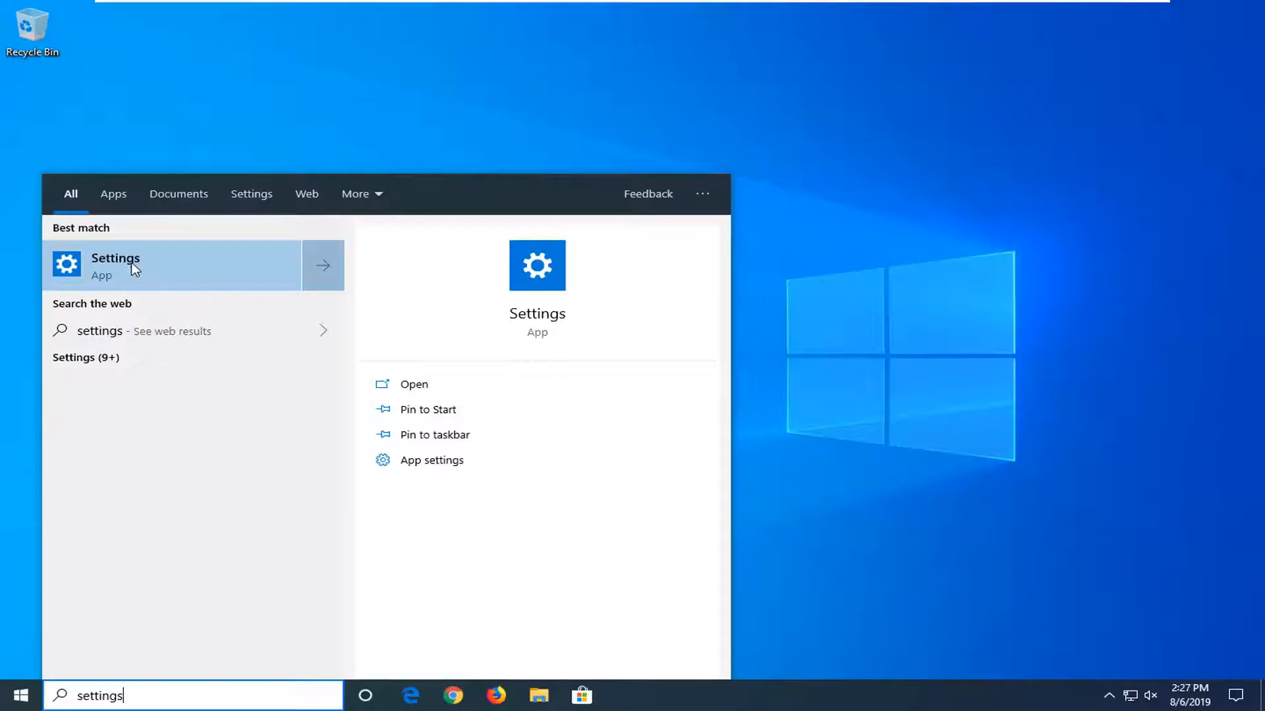
Launch Settings and go to Apps > Optional features.
click(116, 265)
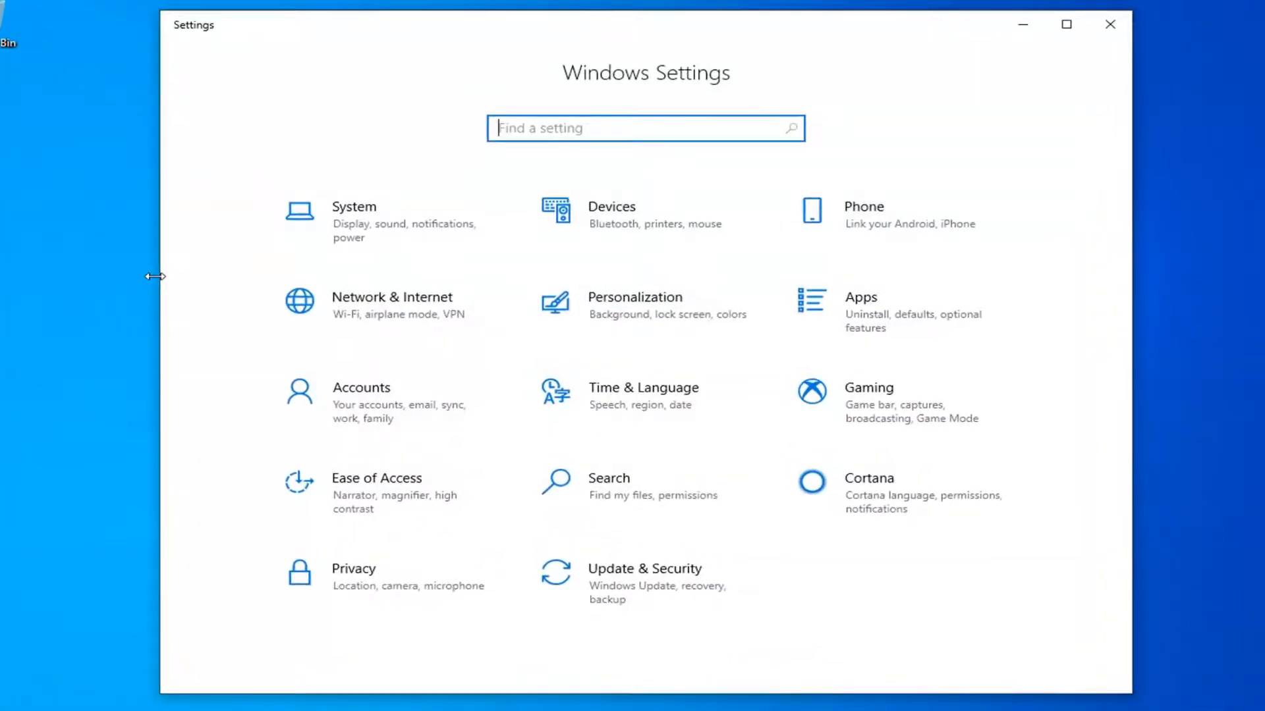
mouse_move(885, 318)
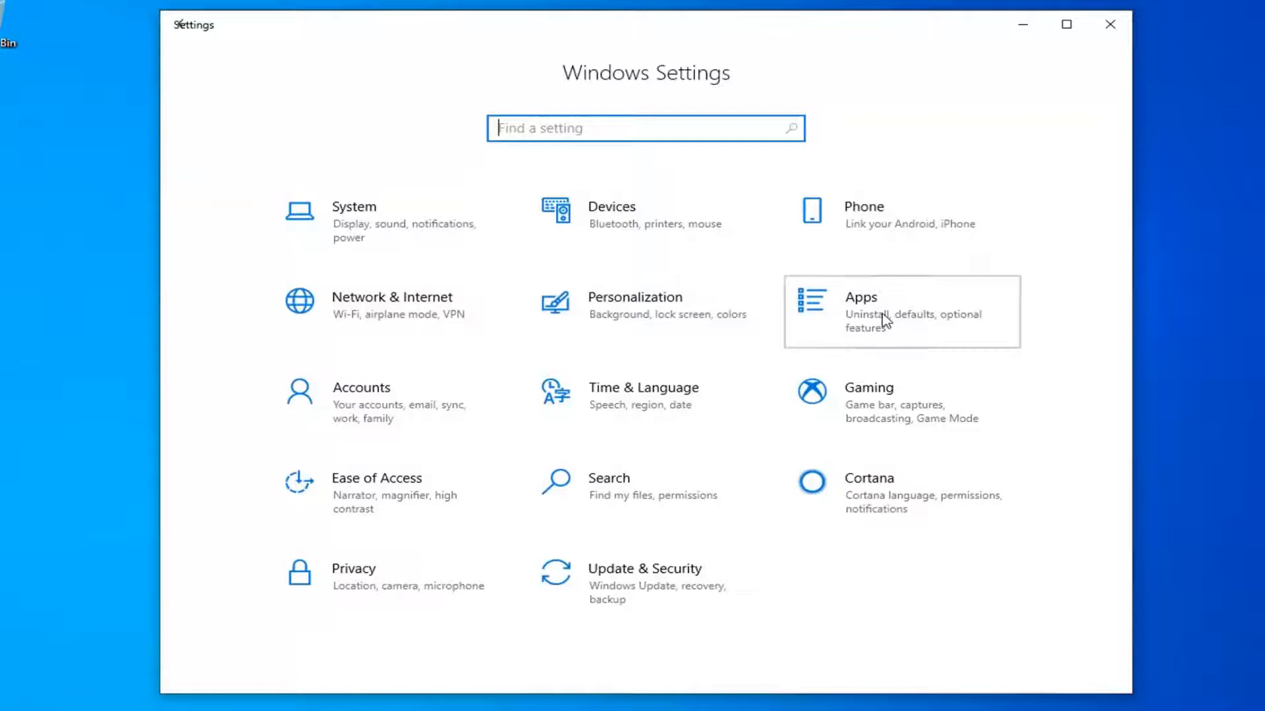
click(880, 316)
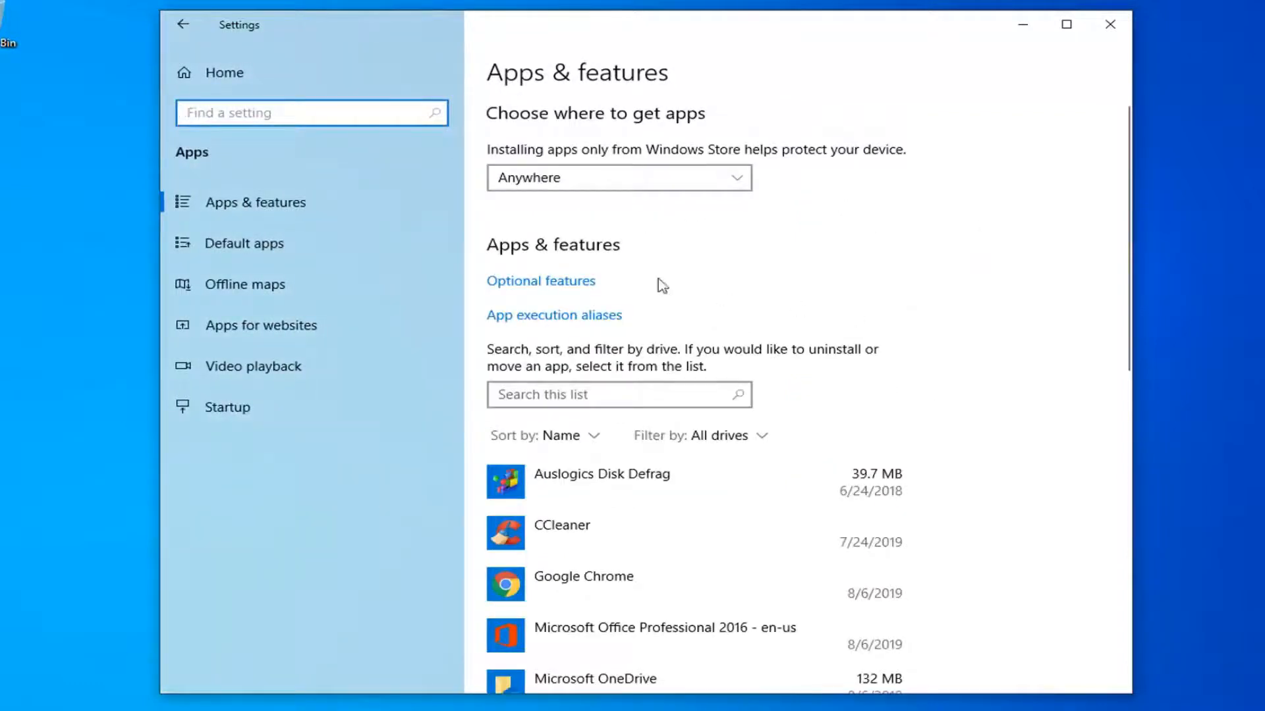
mouse_move(238, 209)
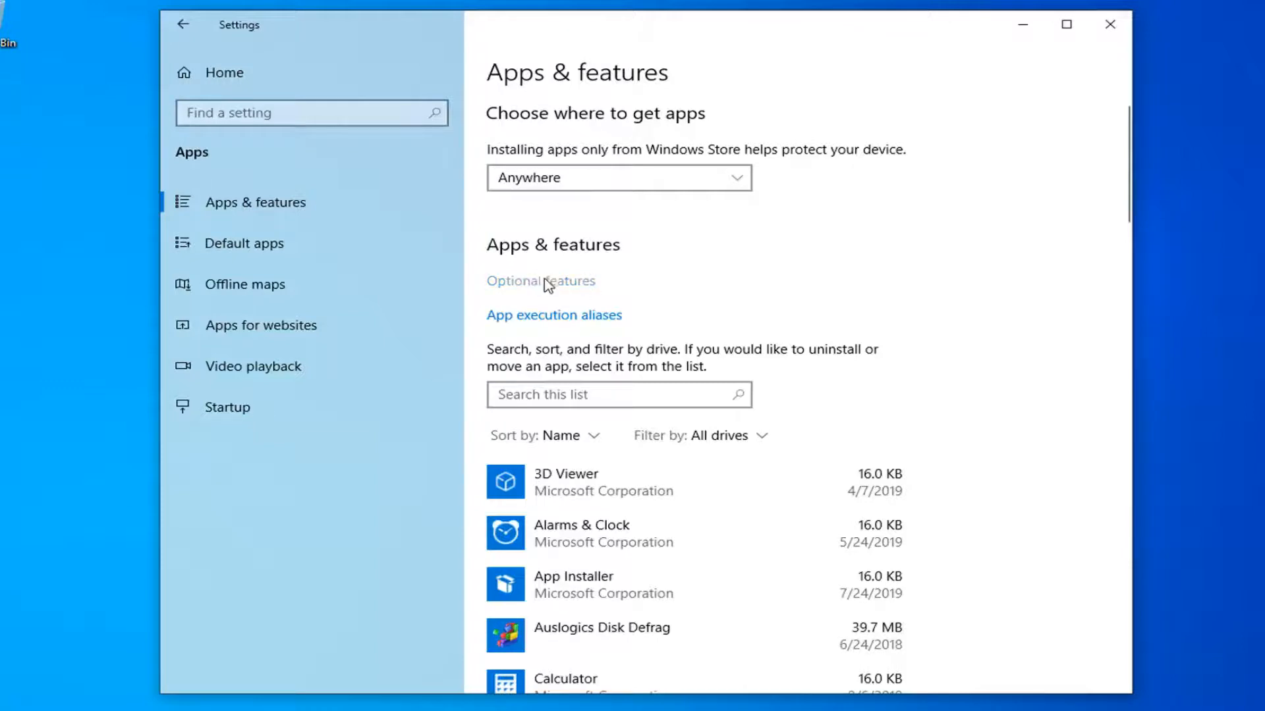
click(542, 280)
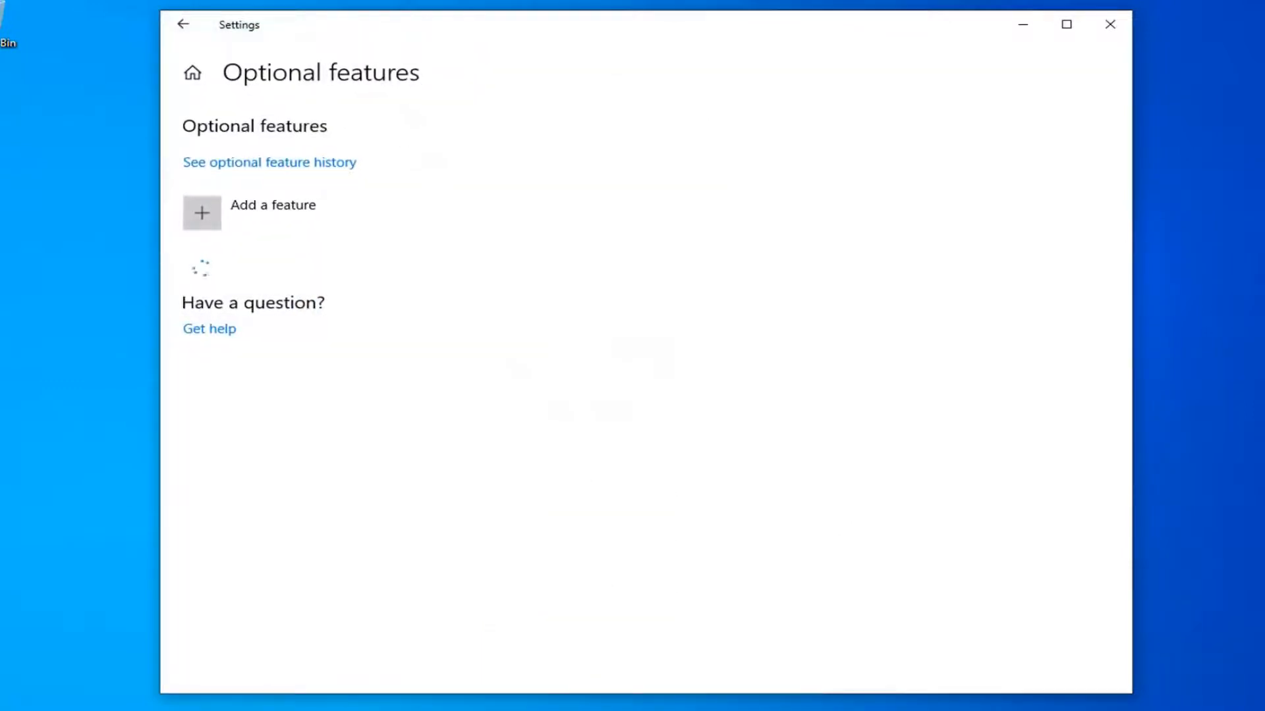
Open Add a feature and scroll the catalogue down to the RSAT entries.
click(200, 213)
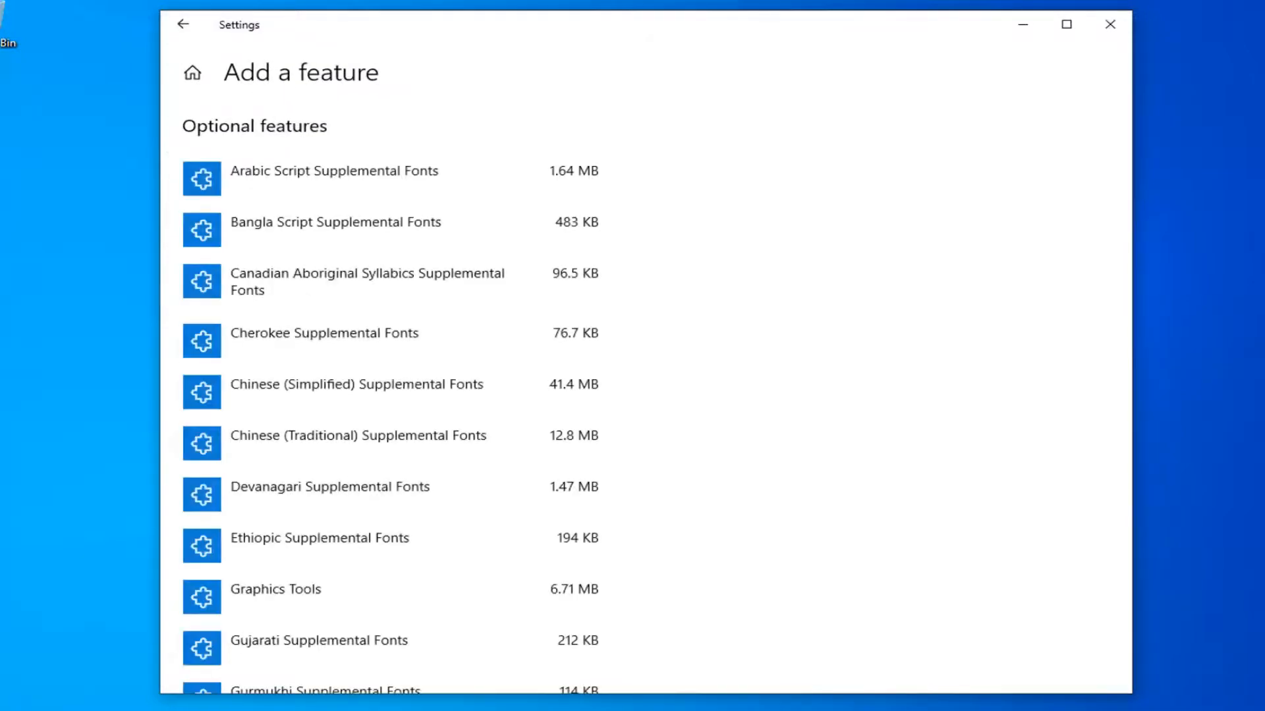
scroll(down, 3)
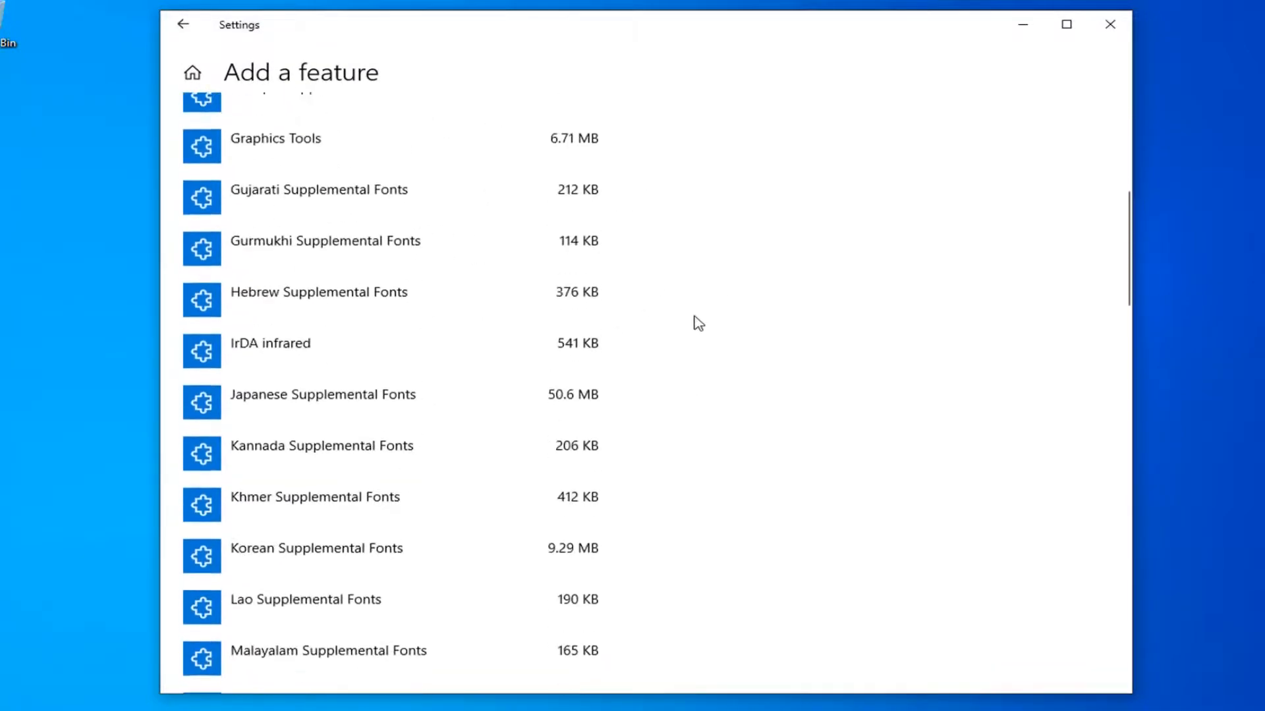
scroll(down, 3)
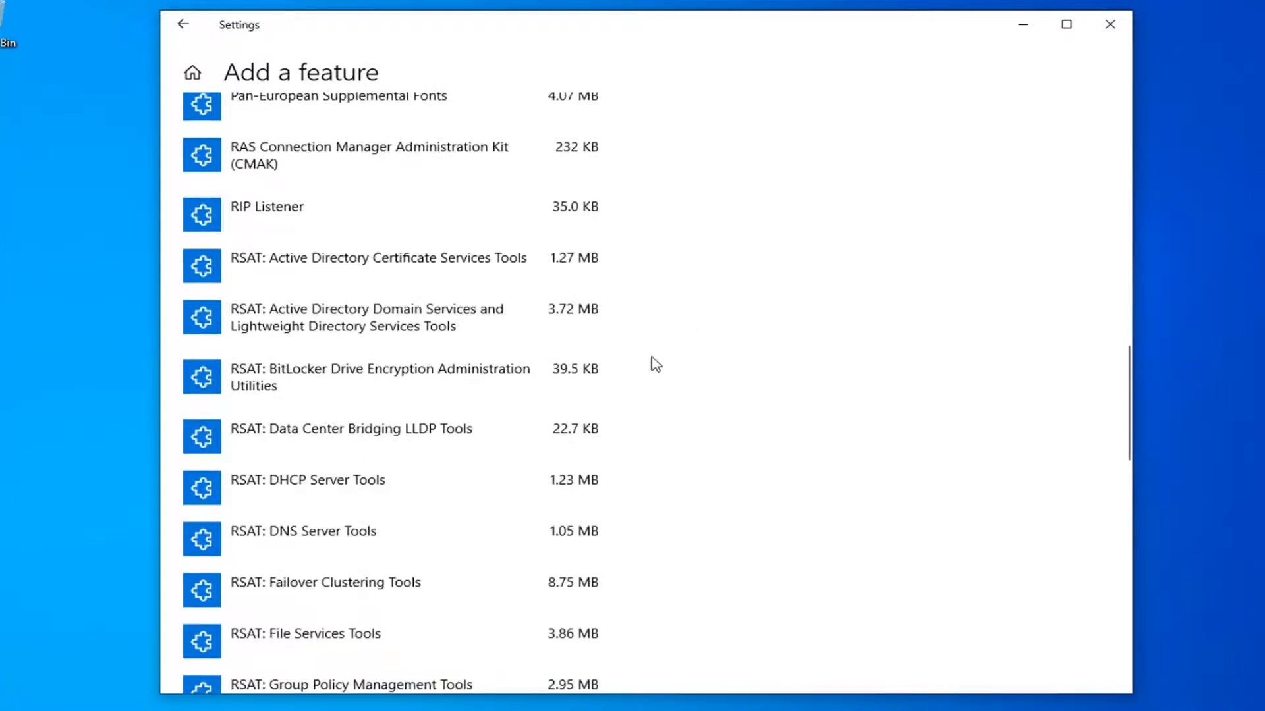
mouse_move(324, 329)
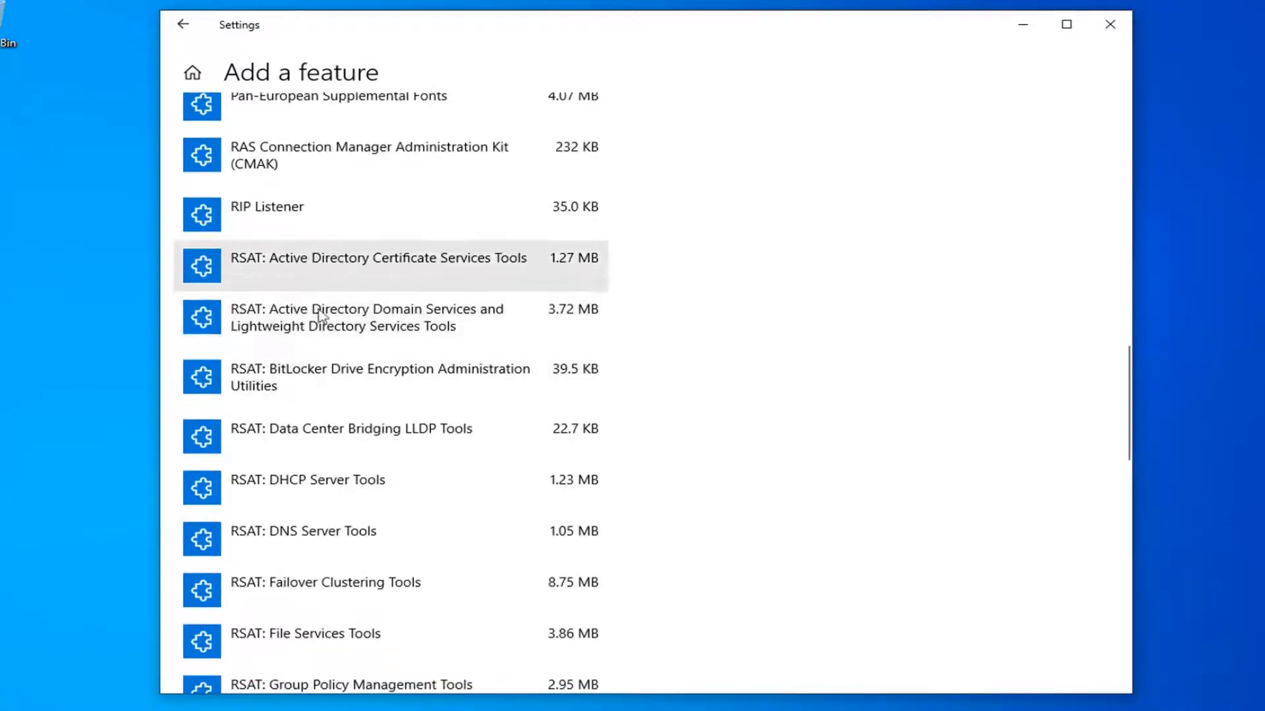
mouse_move(317, 334)
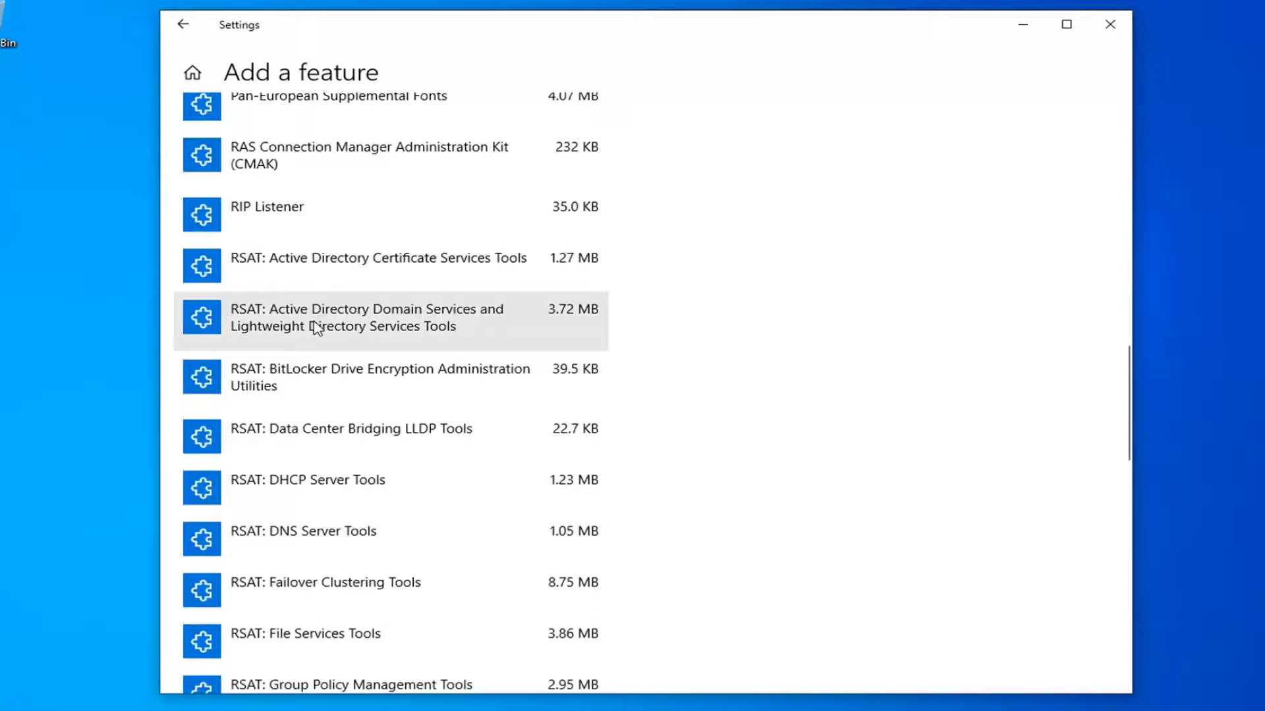
Install RSAT: Active Directory Domain Services and Lightweight Directory Services Tools, then close Settings.
click(360, 318)
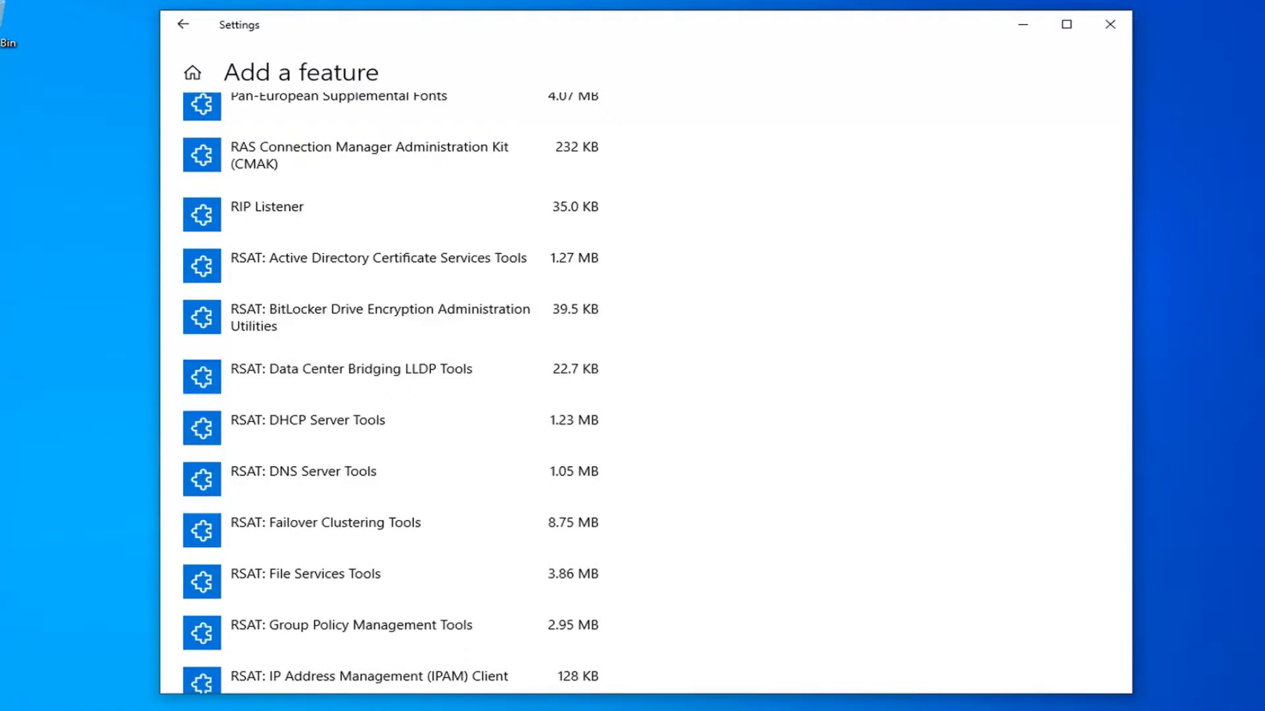
mouse_move(594, 427)
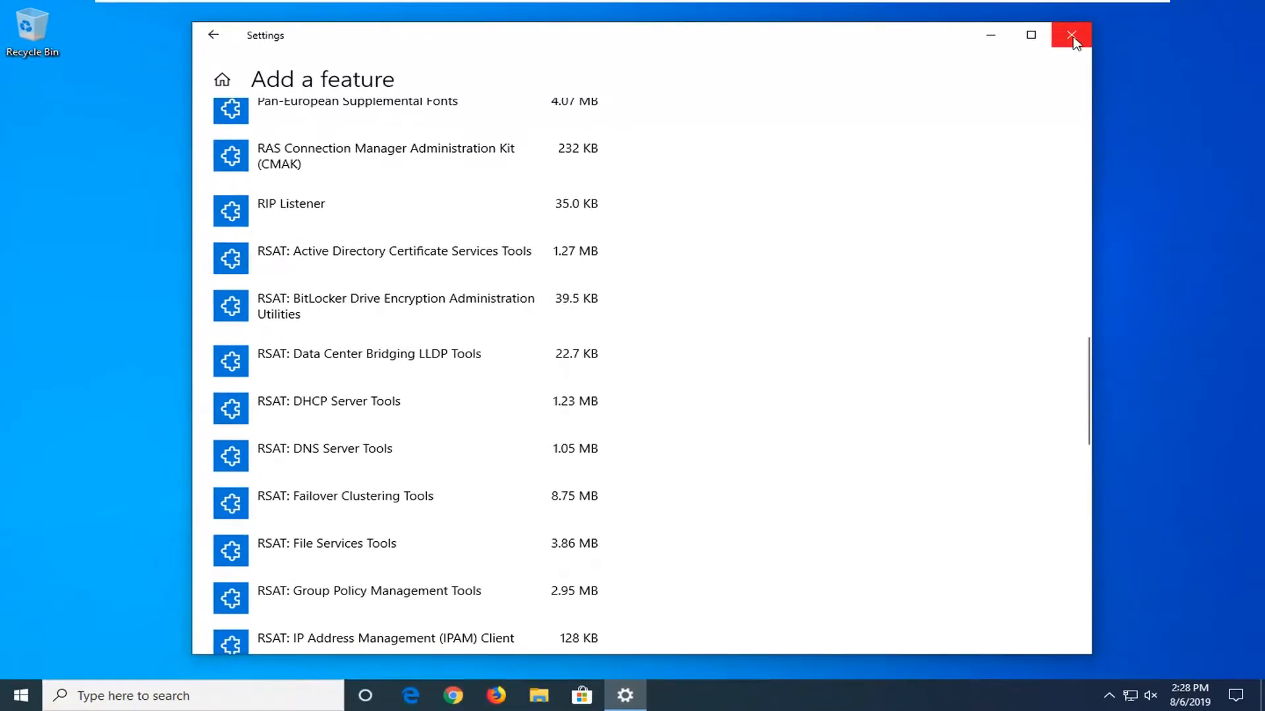
click(1069, 34)
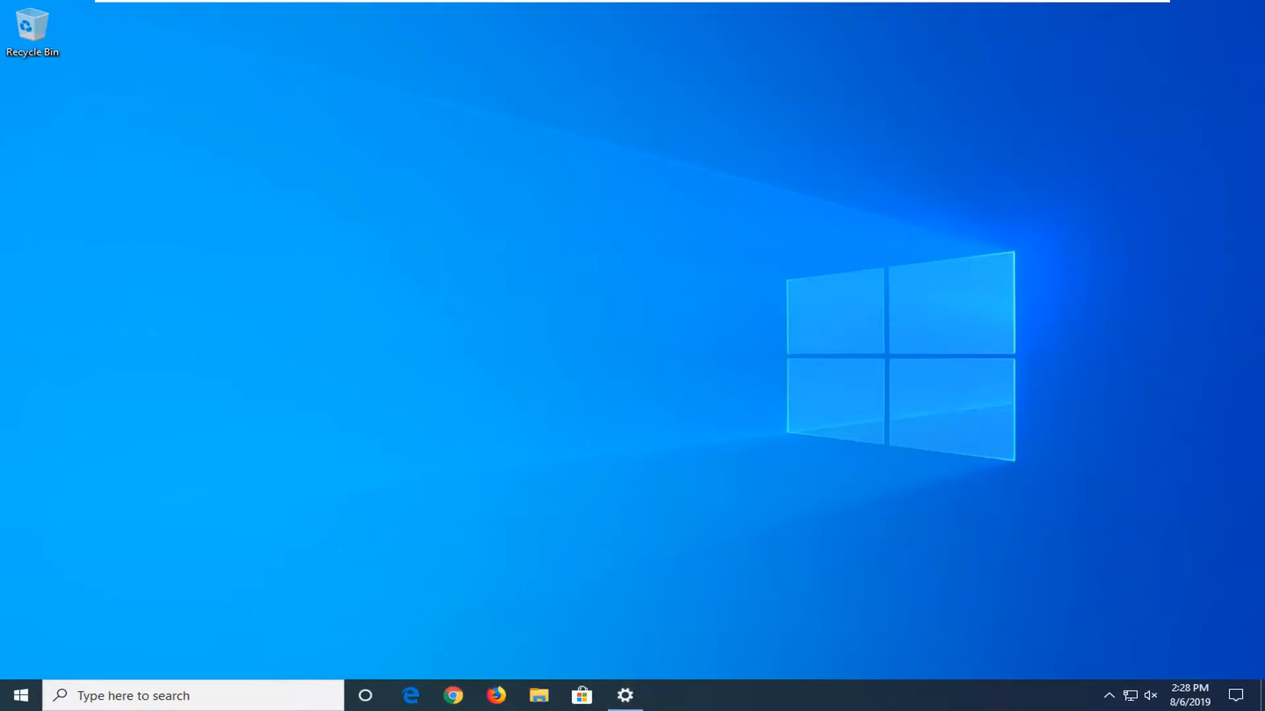